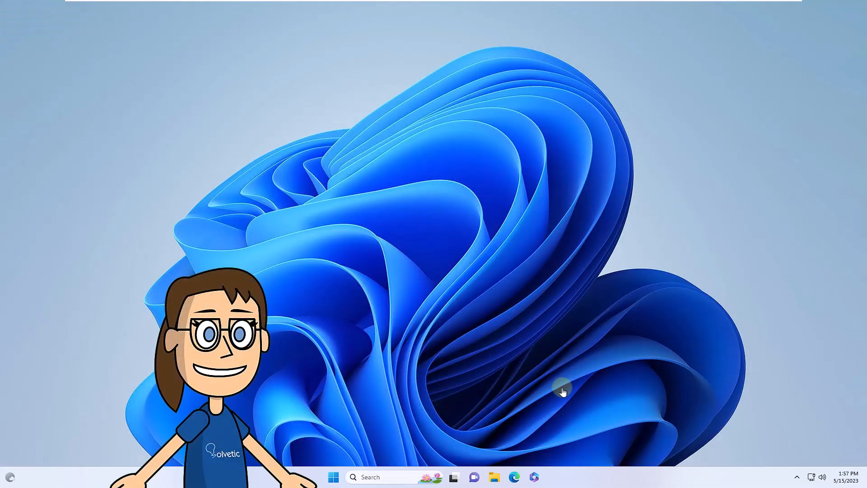
mouse_move(516, 386)
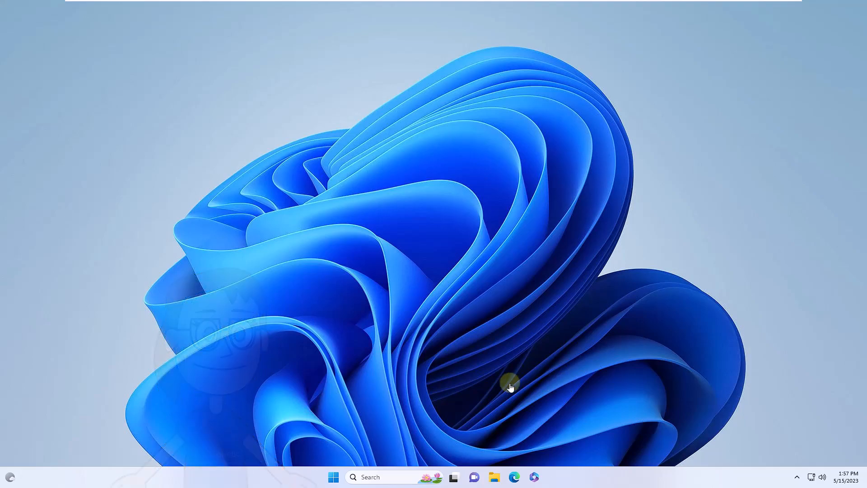
Step: Launch Microsoft Store from Start and search for 'microsoft powertoys'
click(333, 477)
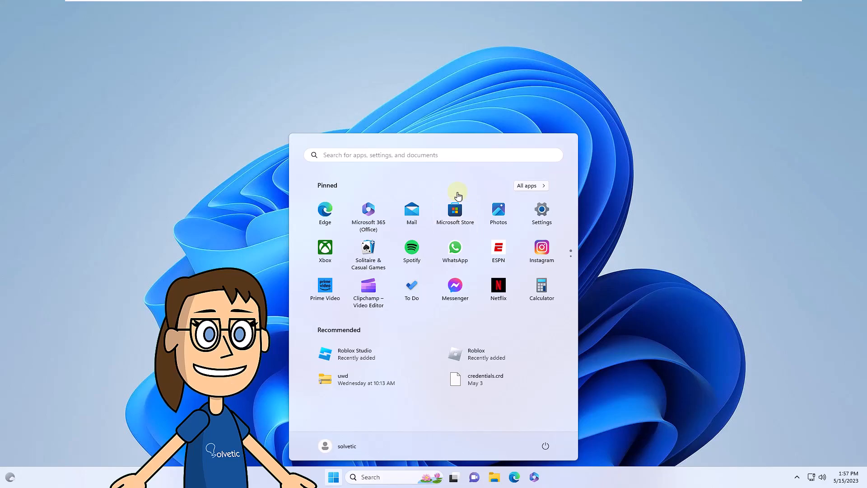
click(454, 211)
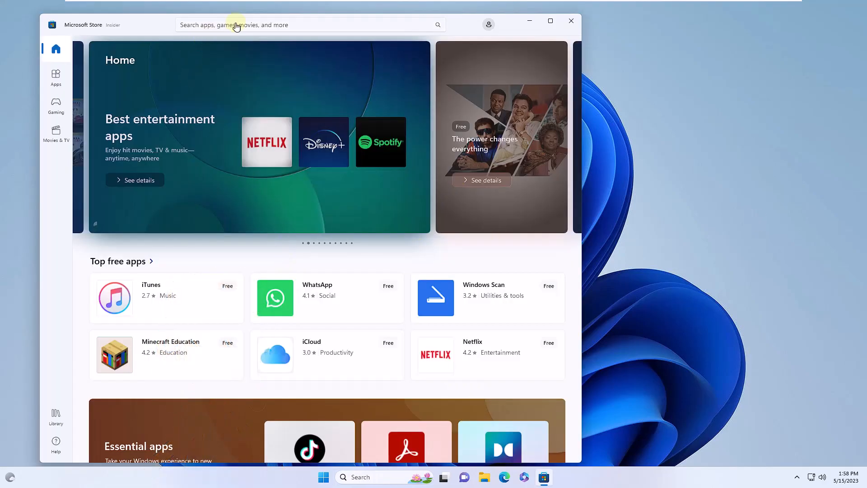
text(mico)
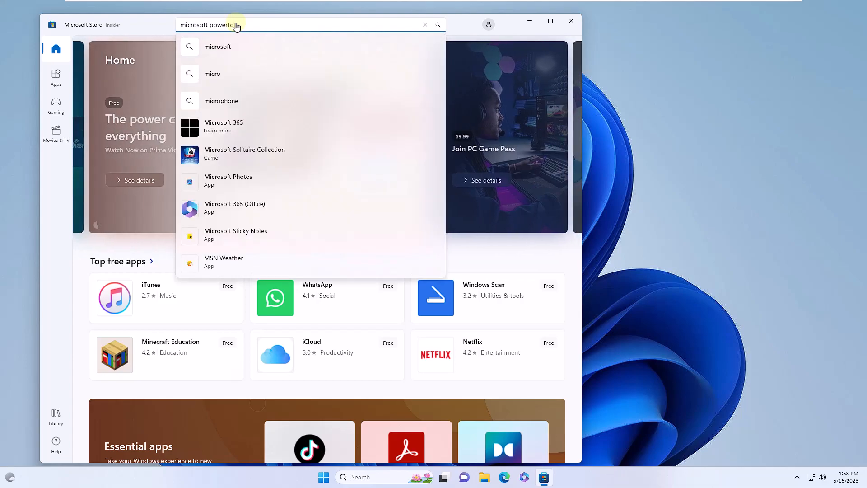
key(Return)
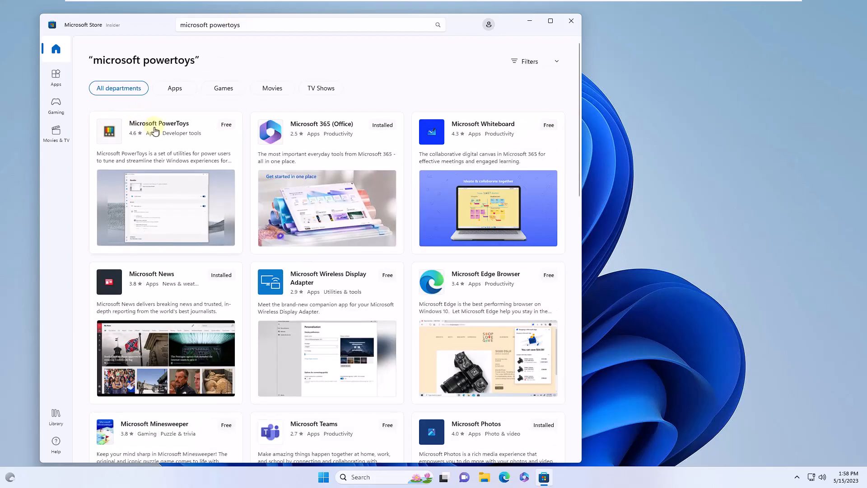
Step: Start installing Microsoft PowerToys from its Store app page
click(159, 124)
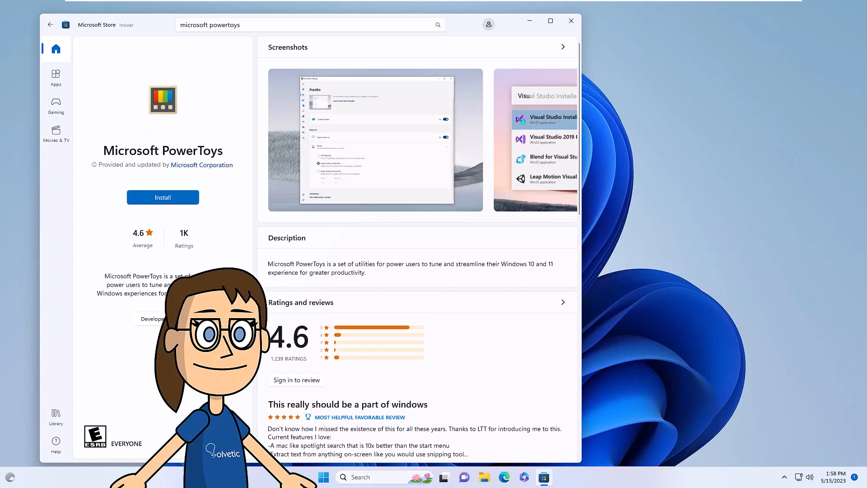
click(163, 198)
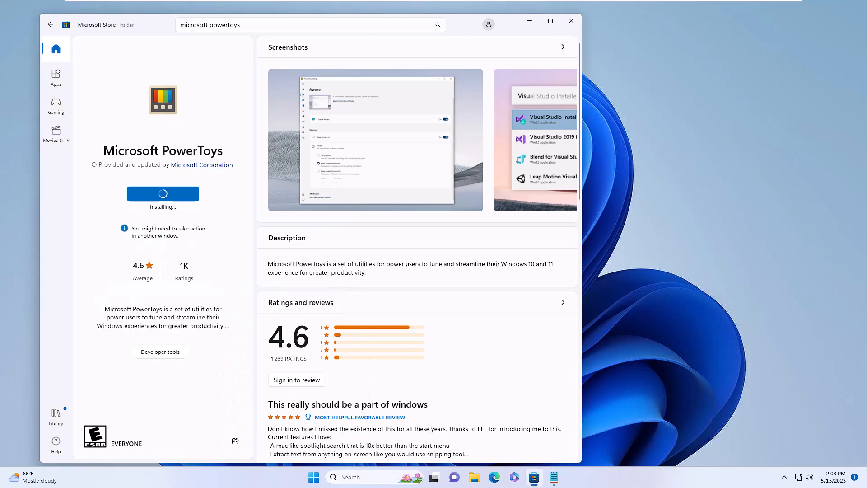
mouse_move(708, 410)
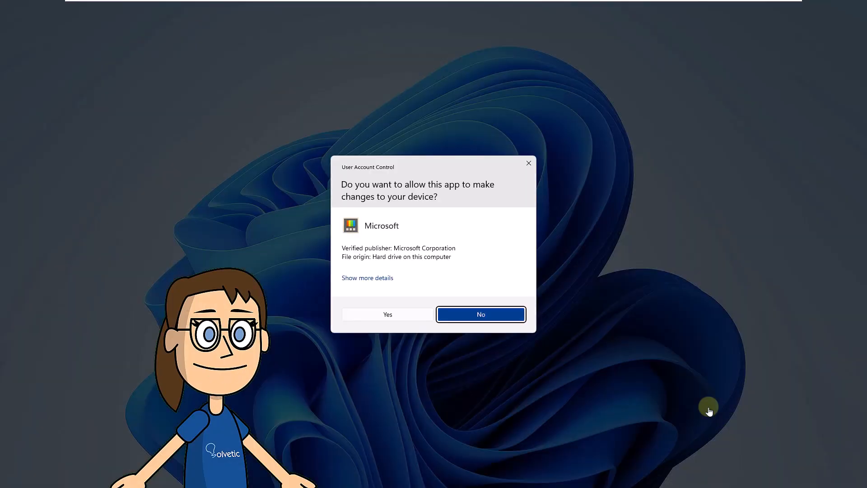
Step: Approve the UAC prompt so the PowerToys installation completes
click(387, 315)
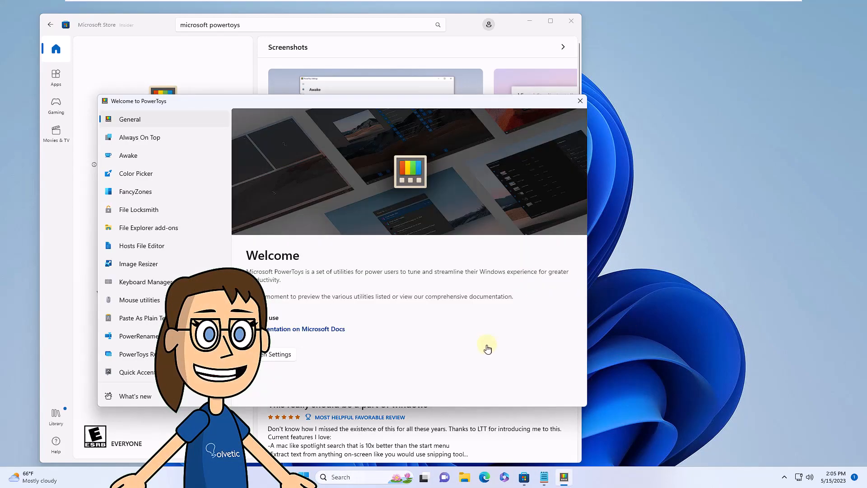
Step: Close the PowerToys welcome window and the Microsoft Store
click(139, 137)
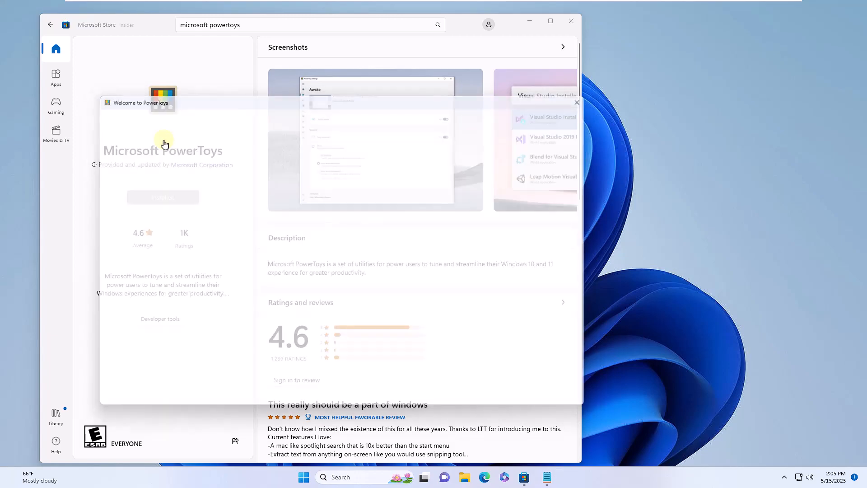
click(571, 21)
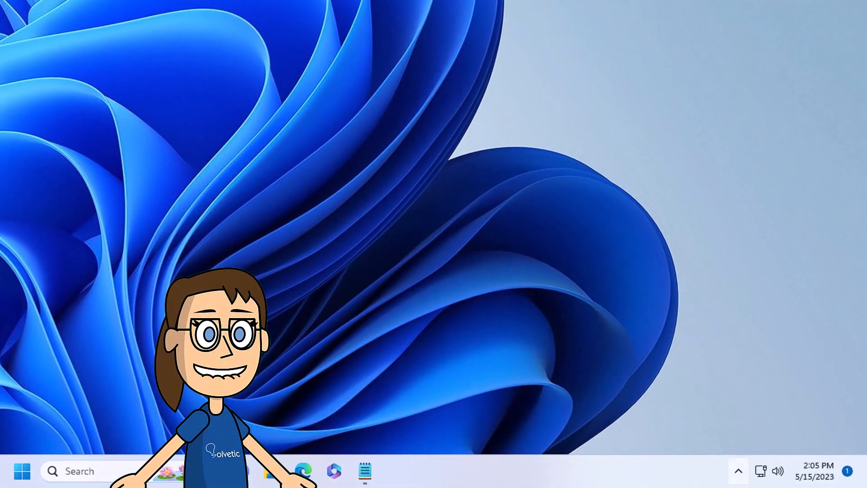
Step: Open PowerToys Settings from its hidden tray icon, landing on the General page
click(738, 470)
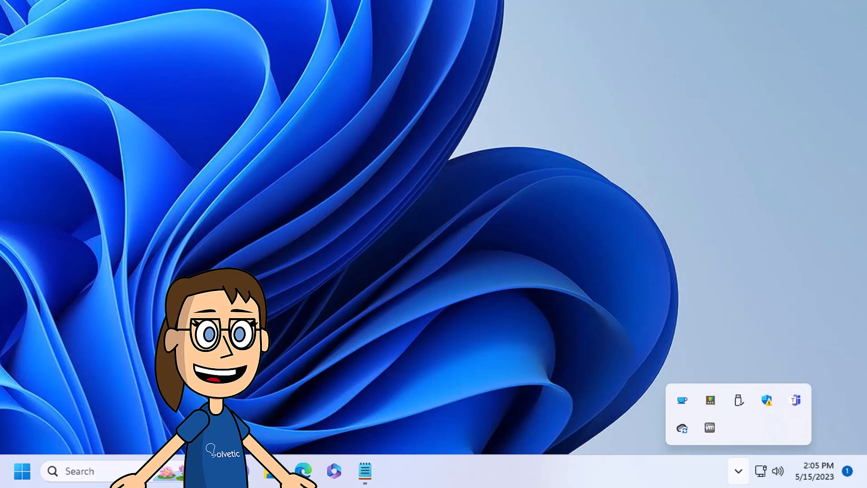
mouse_move(709, 400)
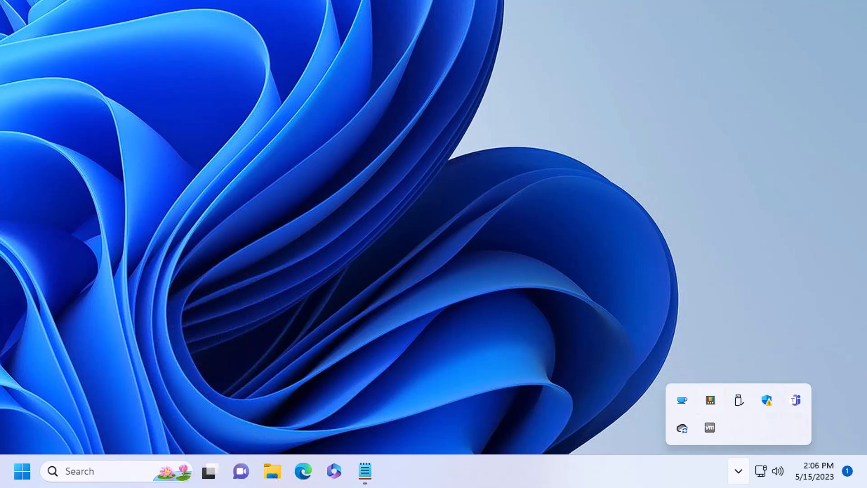
click(767, 400)
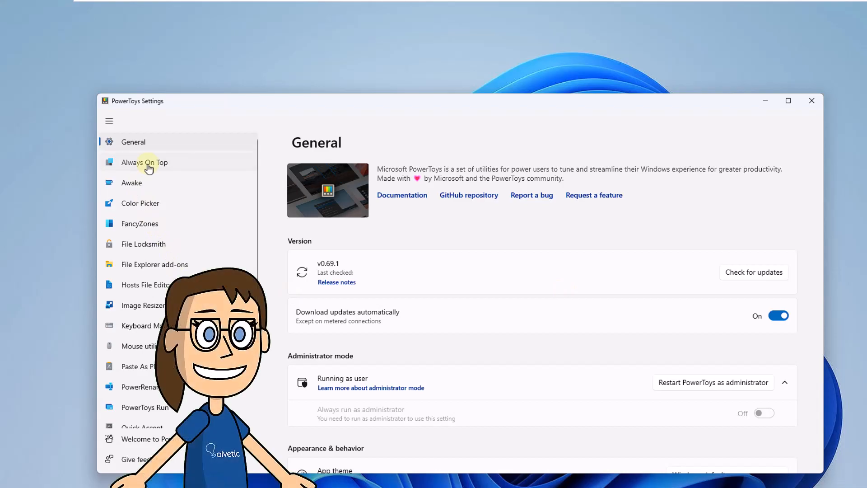
Step: Show the Always On Top page with its Win+Ctrl+T activation shortcut
click(145, 161)
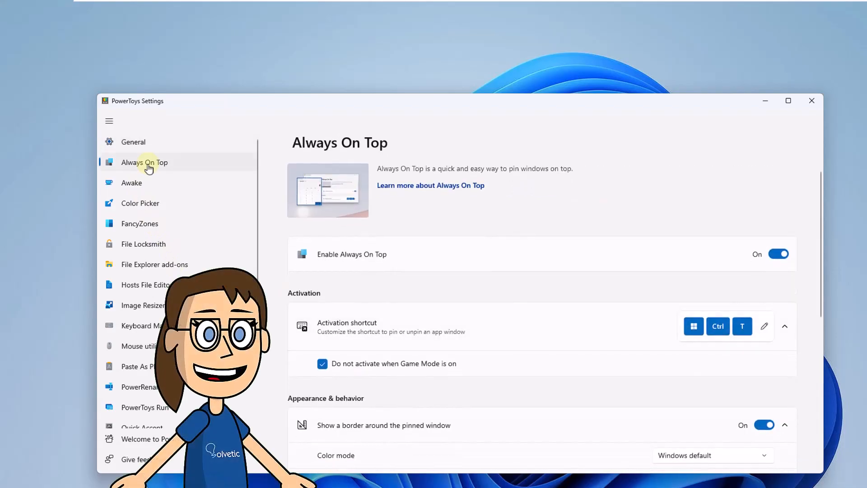
scroll(down, 3)
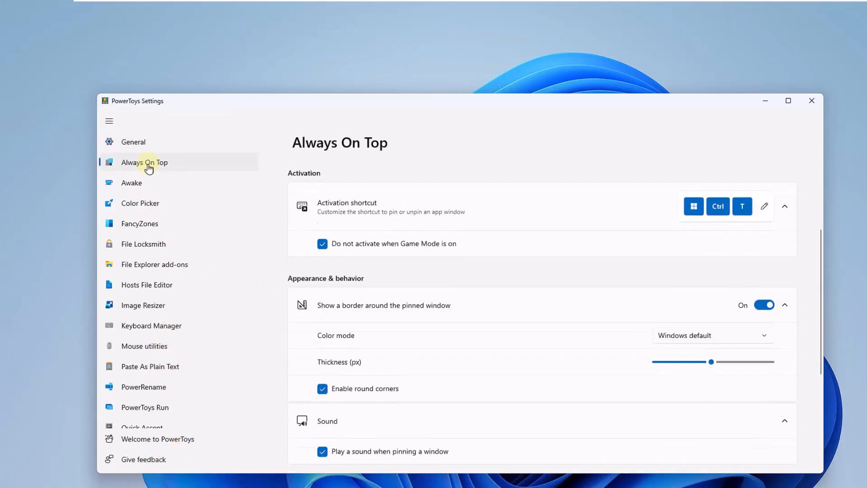
scroll(down, 3)
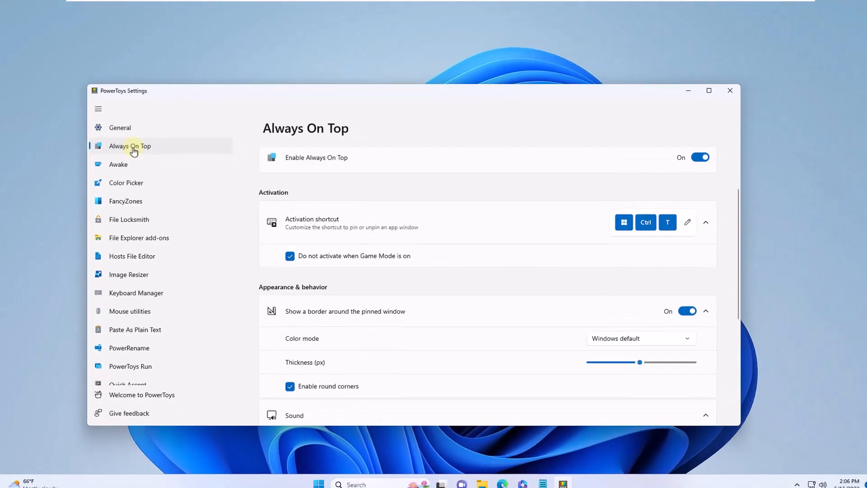
scroll(up, 3)
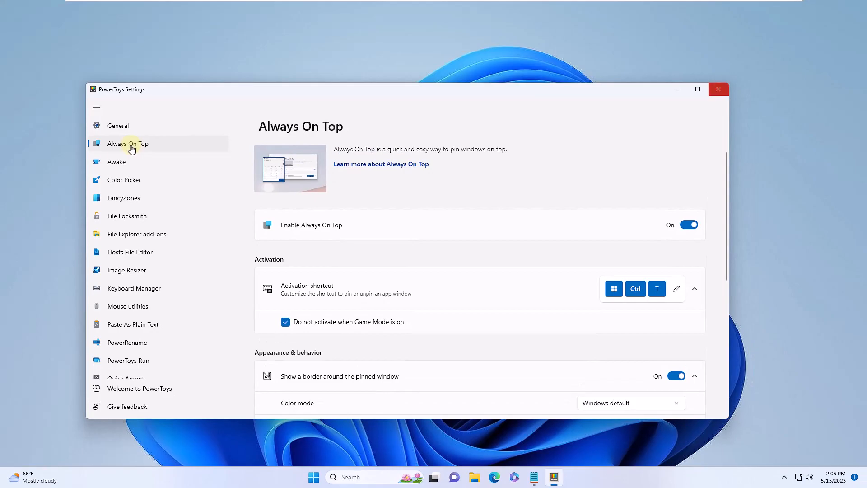